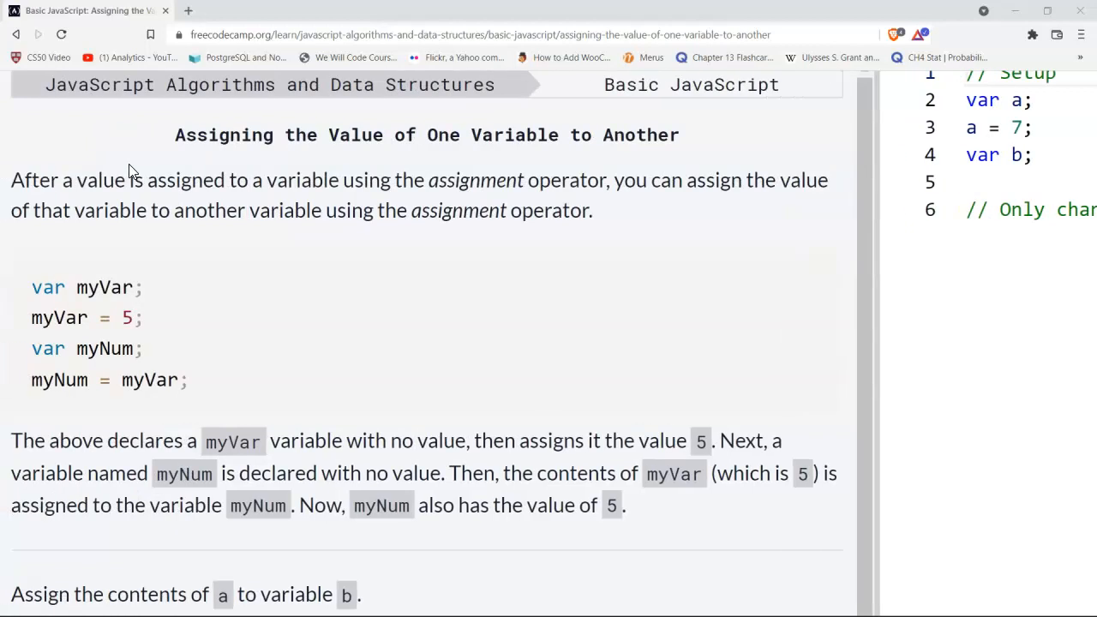
# Place the cursor below the 'only change code below this line' comment to start line 7.
pyautogui.scroll(-3)
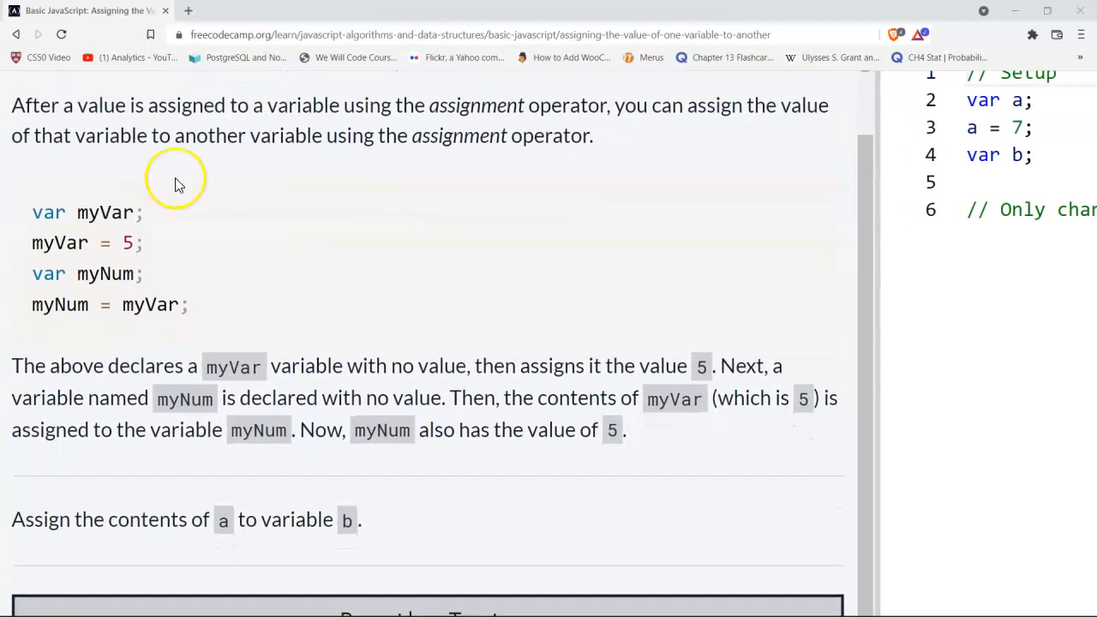
pyautogui.moveTo(176, 180)
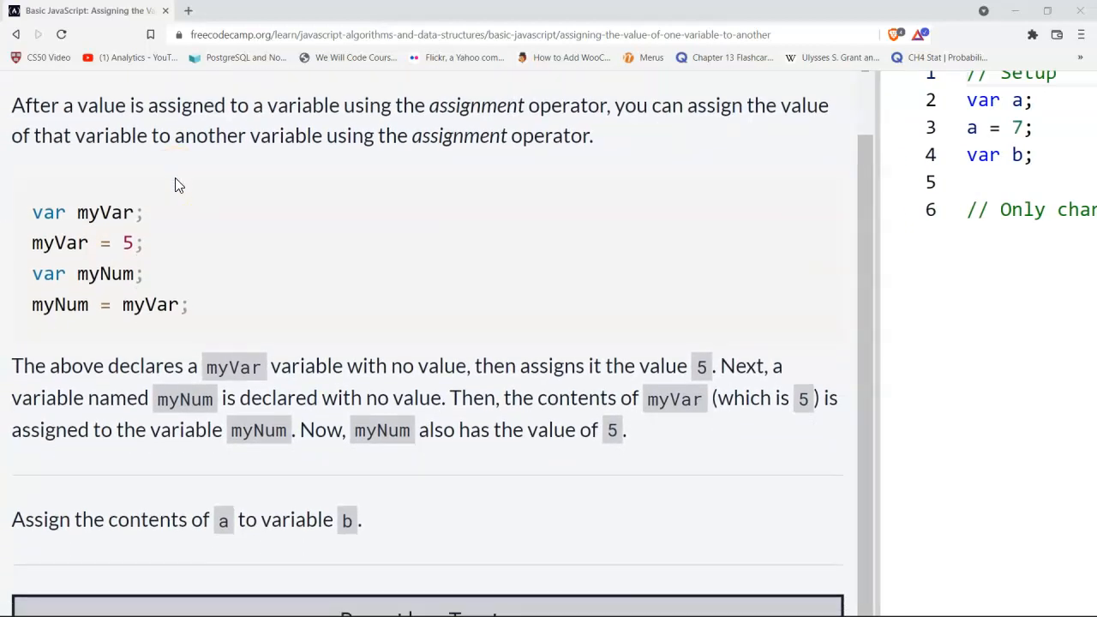
pyautogui.moveTo(720, 137)
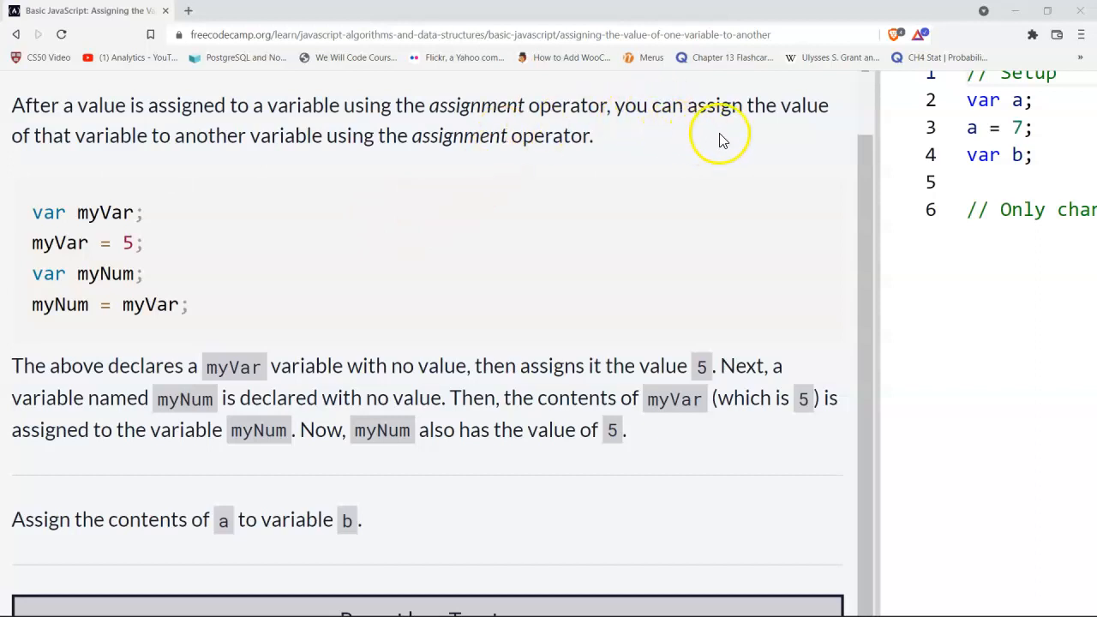
pyautogui.moveTo(157, 157)
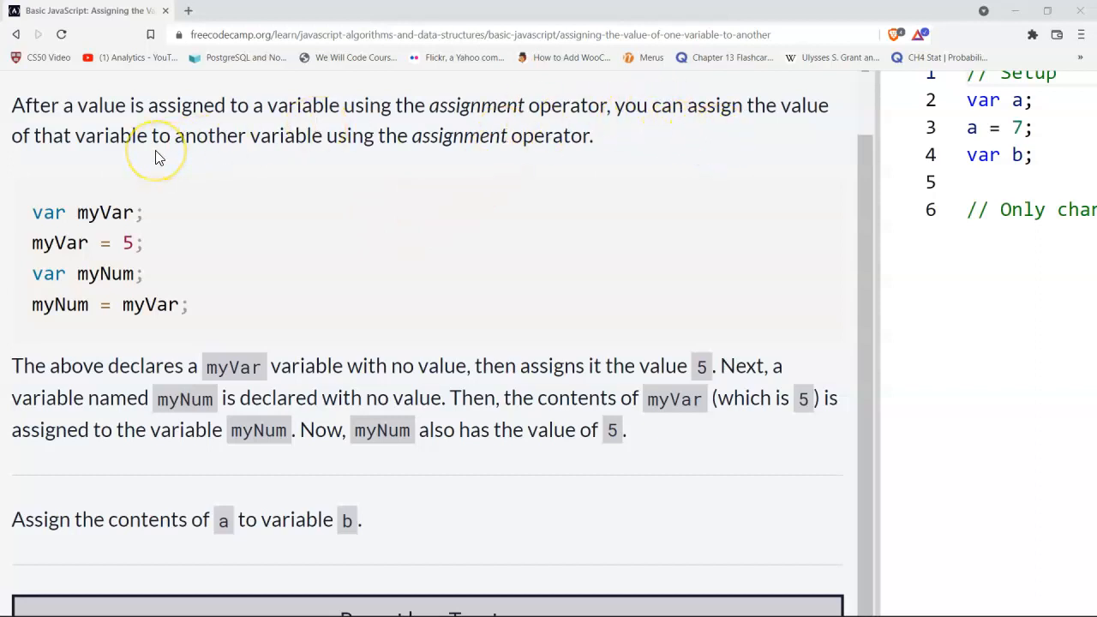
pyautogui.moveTo(340, 210)
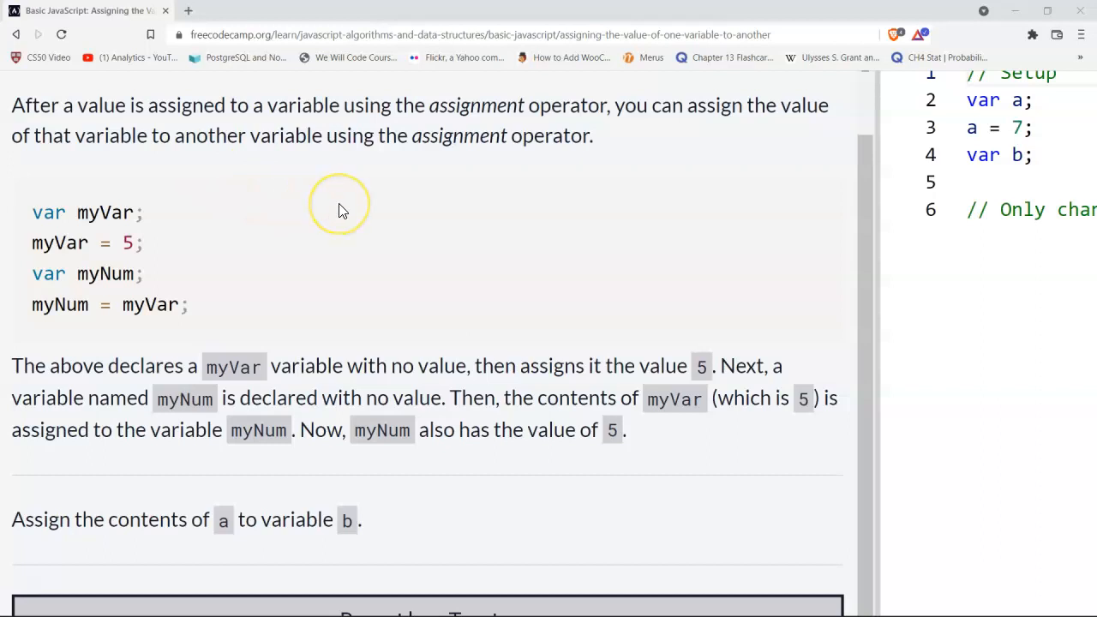
pyautogui.moveTo(84, 218)
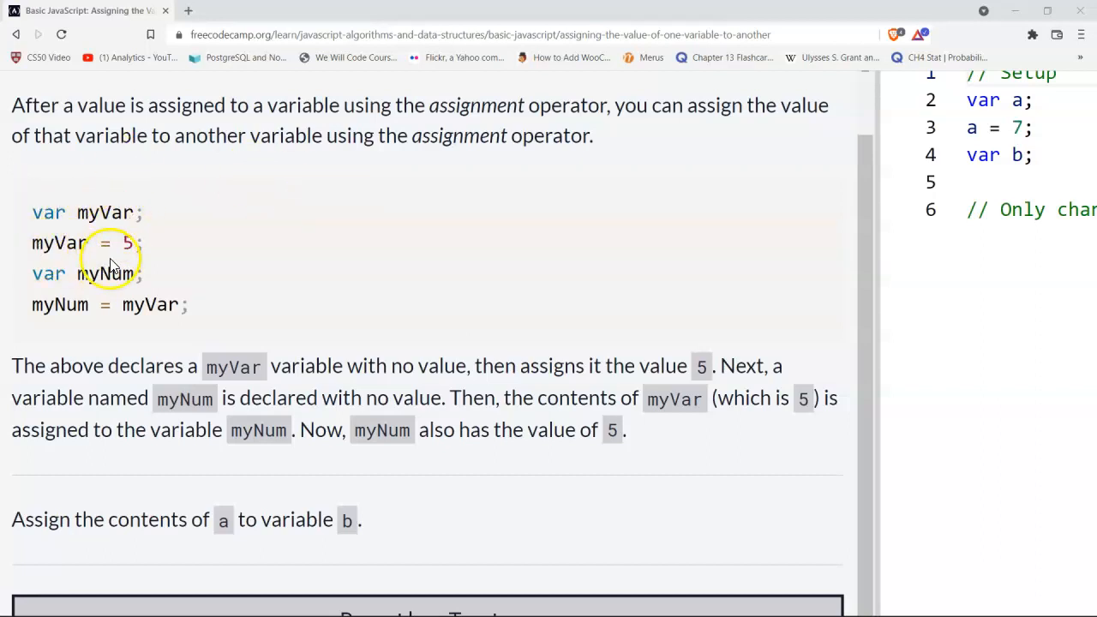
pyautogui.moveTo(48, 274)
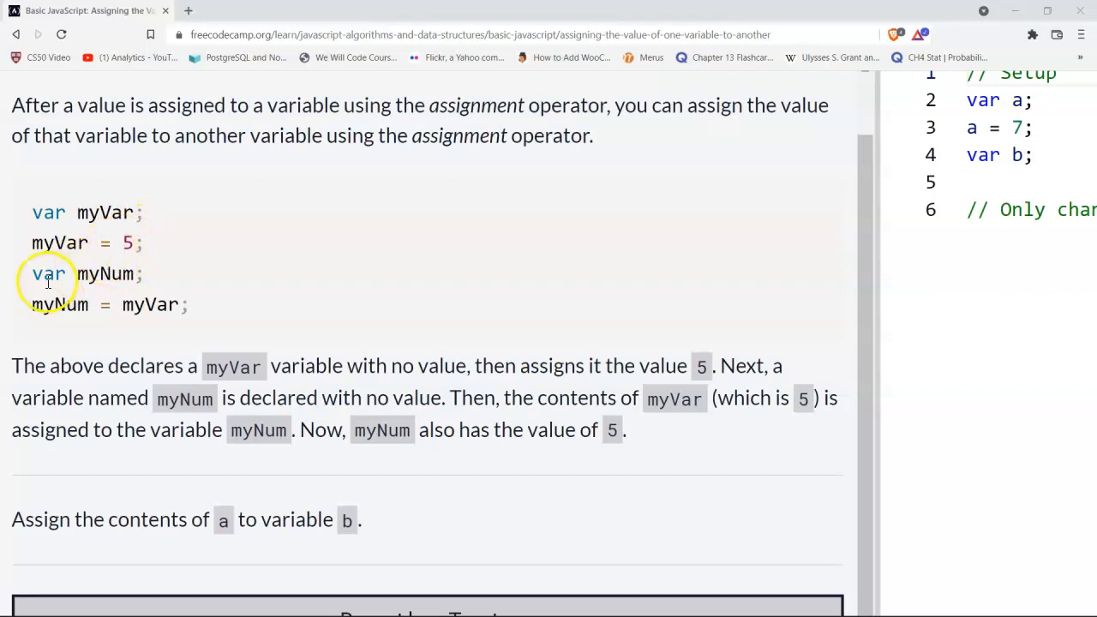
pyautogui.moveTo(96, 304)
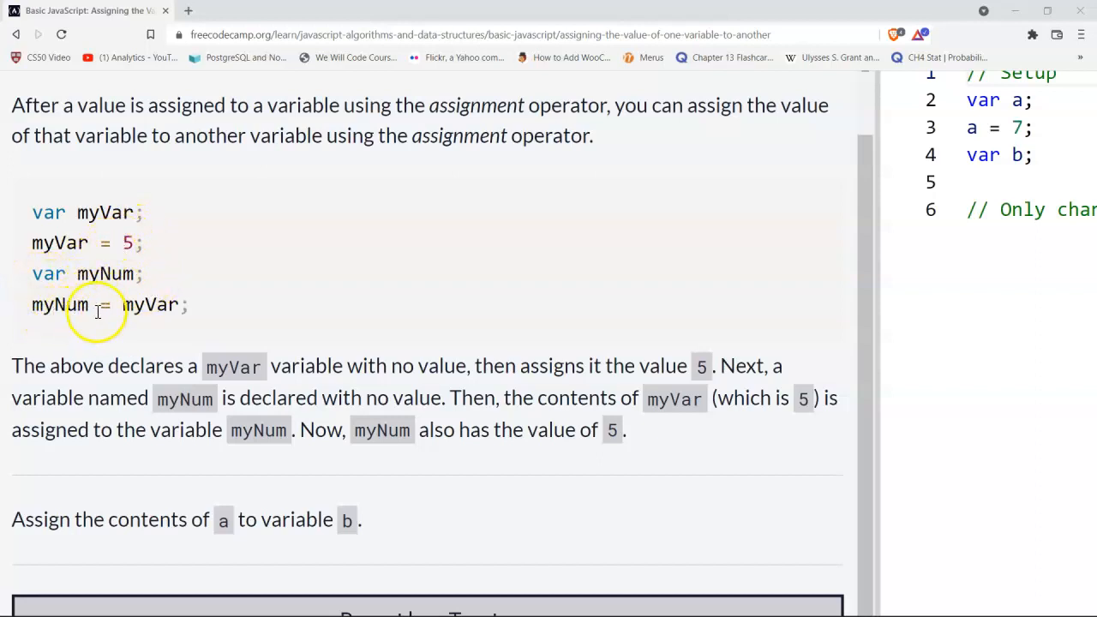
pyautogui.moveTo(157, 336)
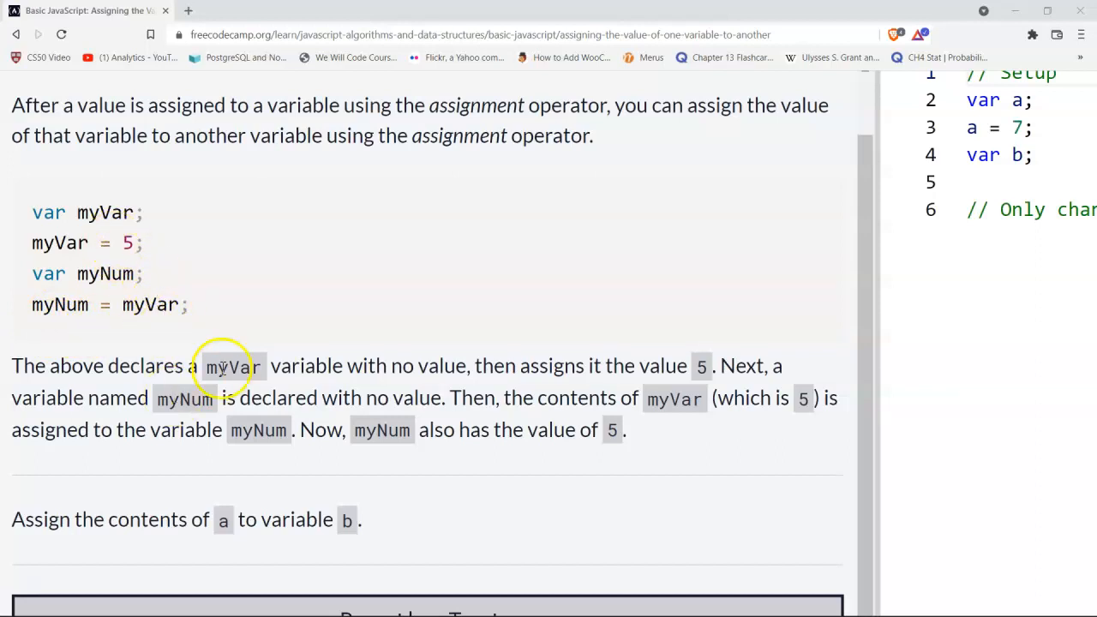
pyautogui.moveTo(437, 359)
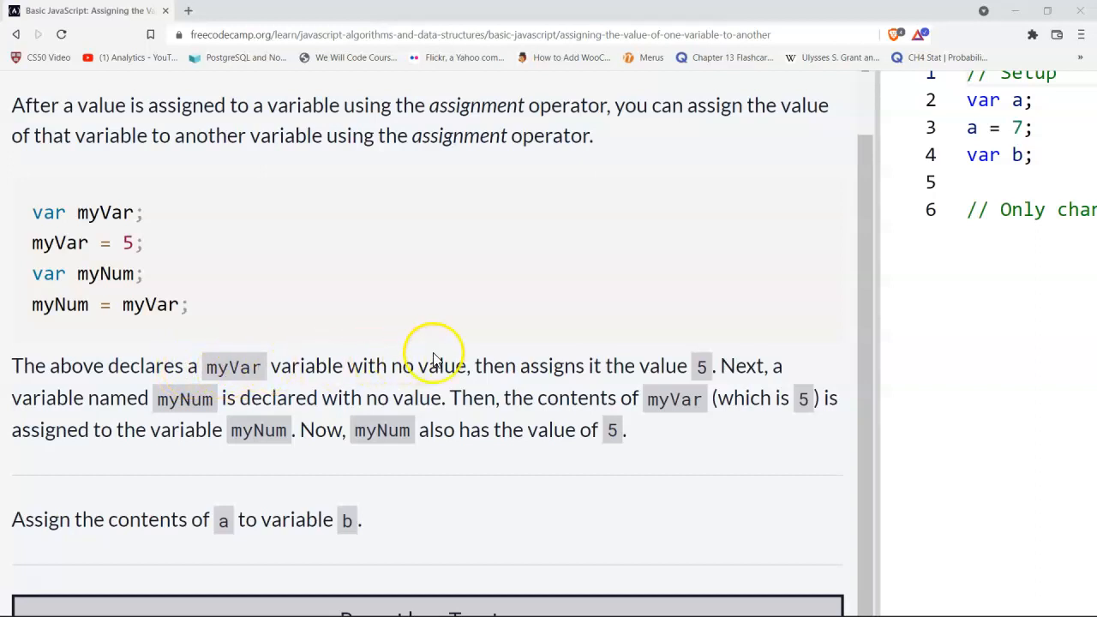
pyautogui.moveTo(656, 368)
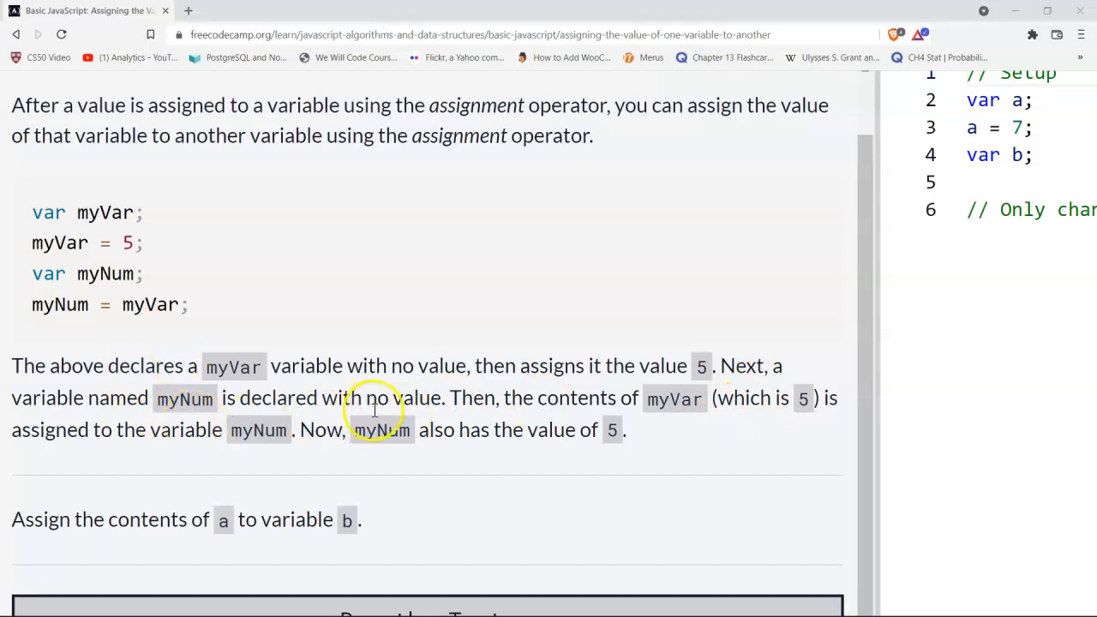
pyautogui.moveTo(663, 409)
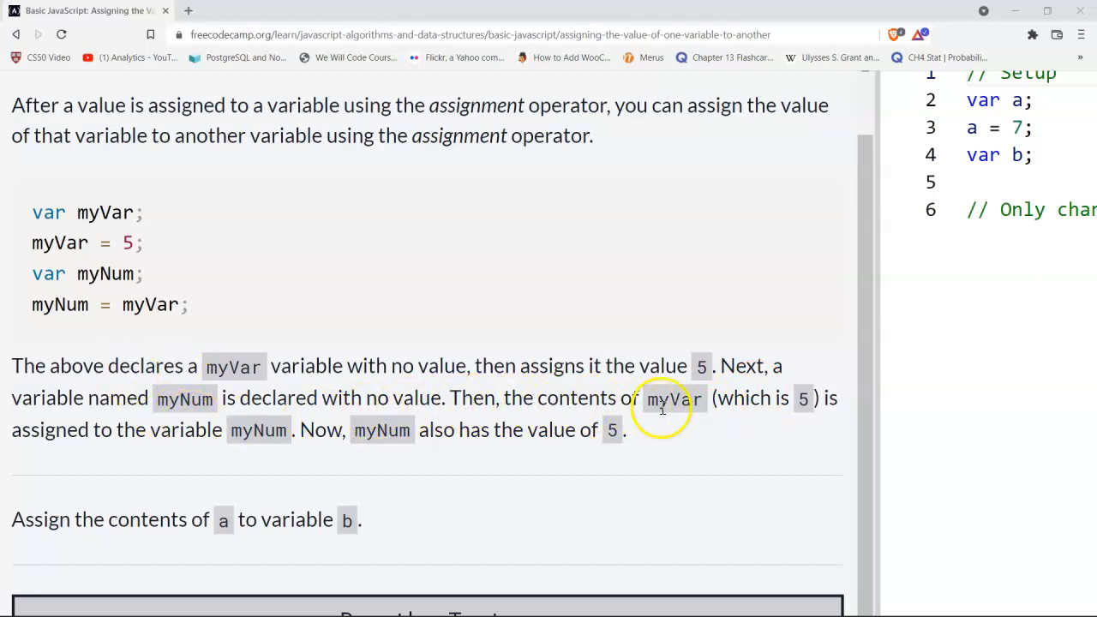
pyautogui.moveTo(350, 455)
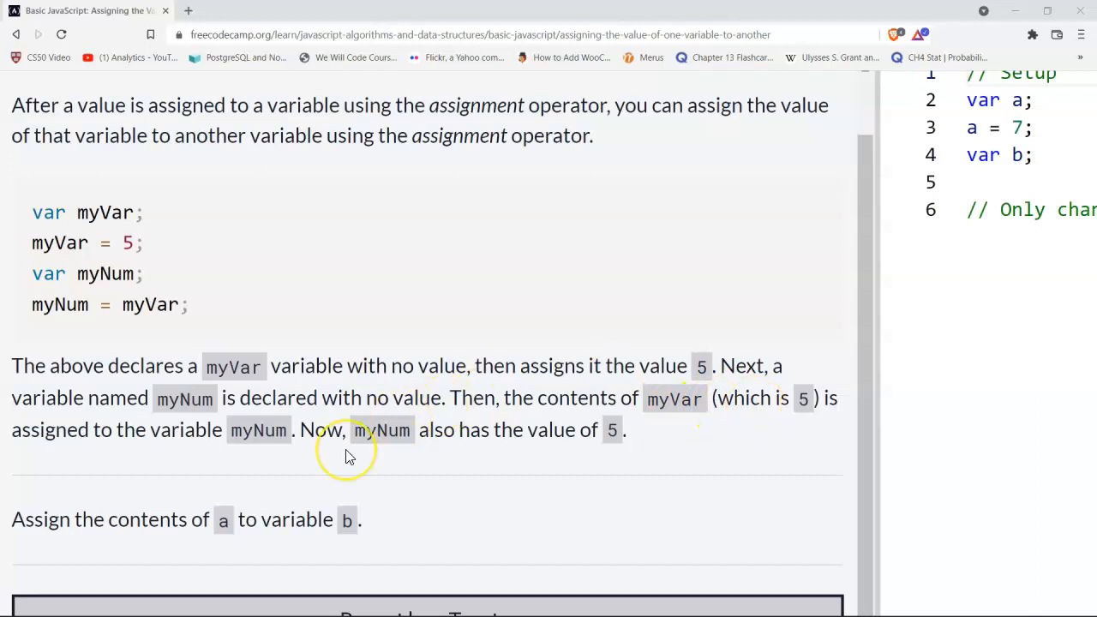
pyautogui.scroll(-3)
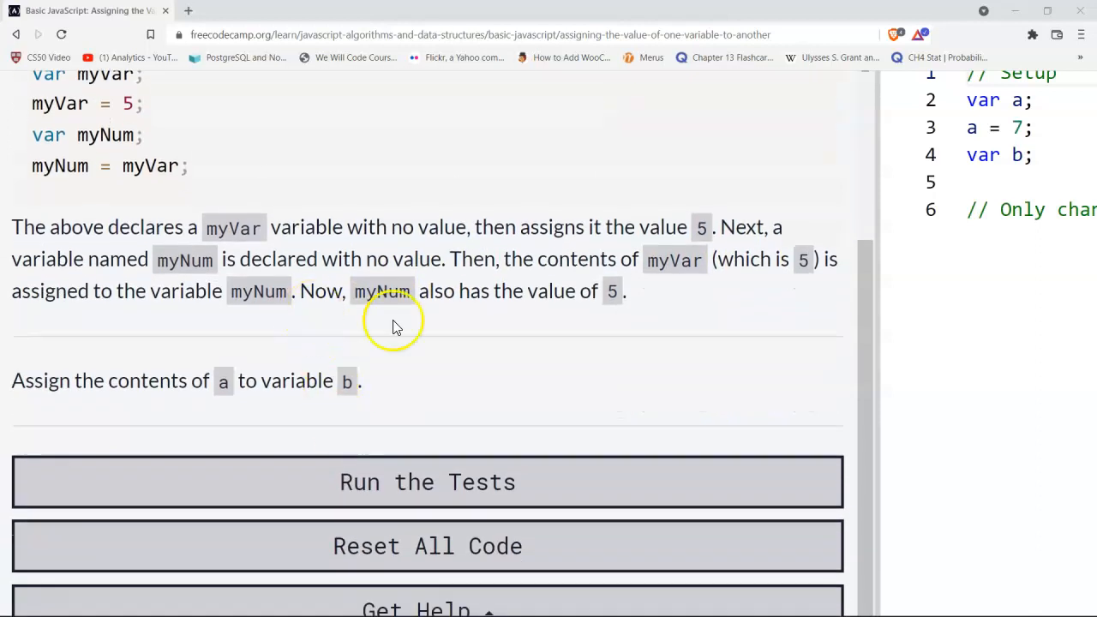
pyautogui.moveTo(591, 298)
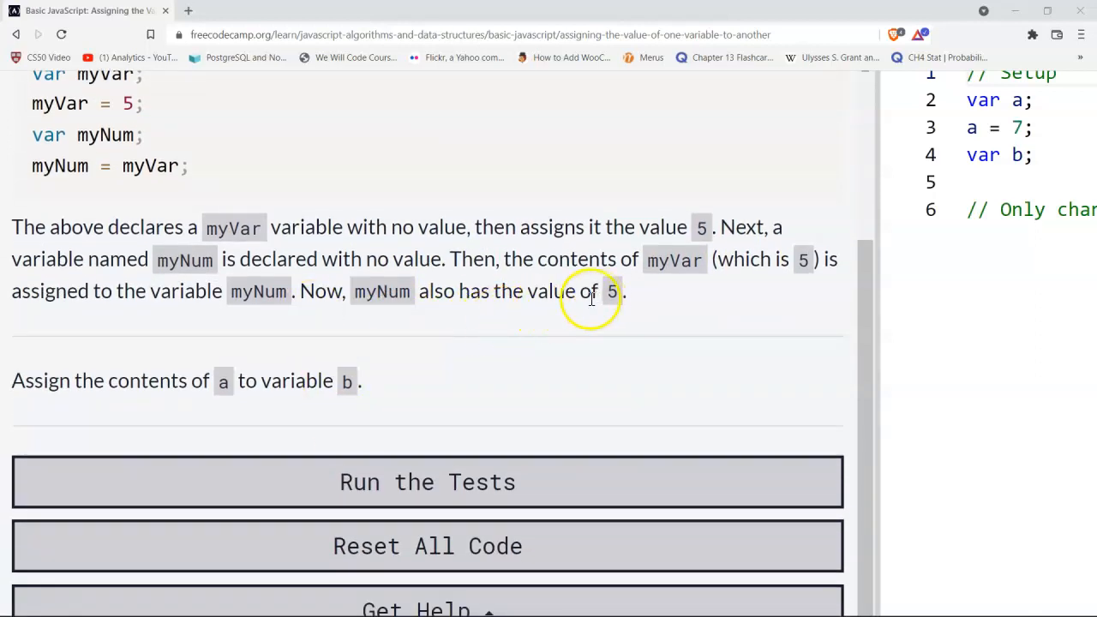
pyautogui.moveTo(120, 359)
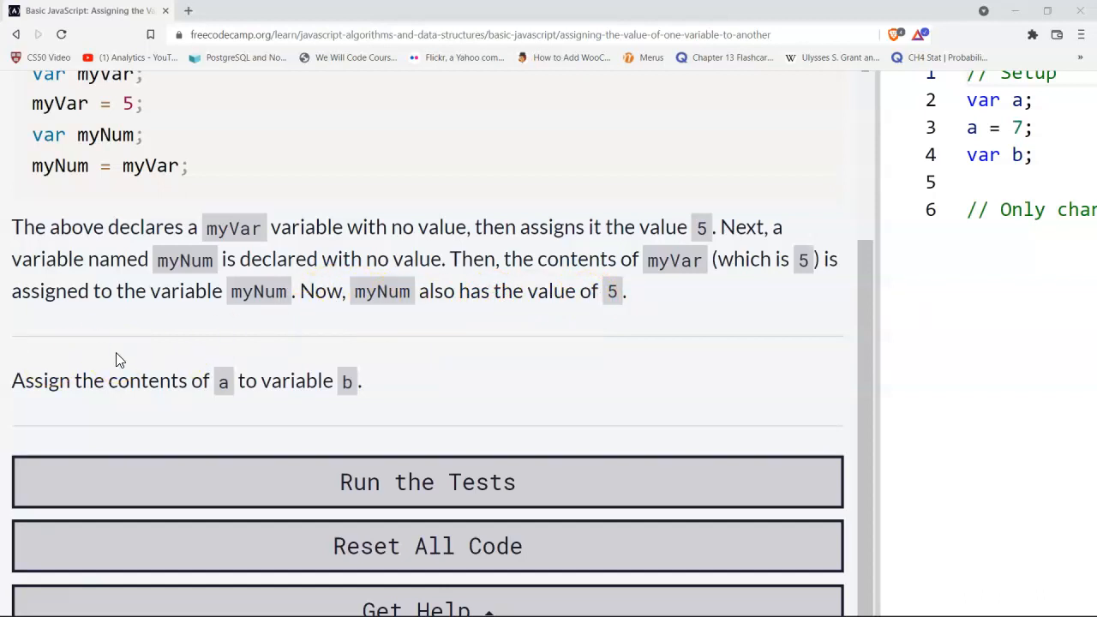
pyautogui.click(427, 482)
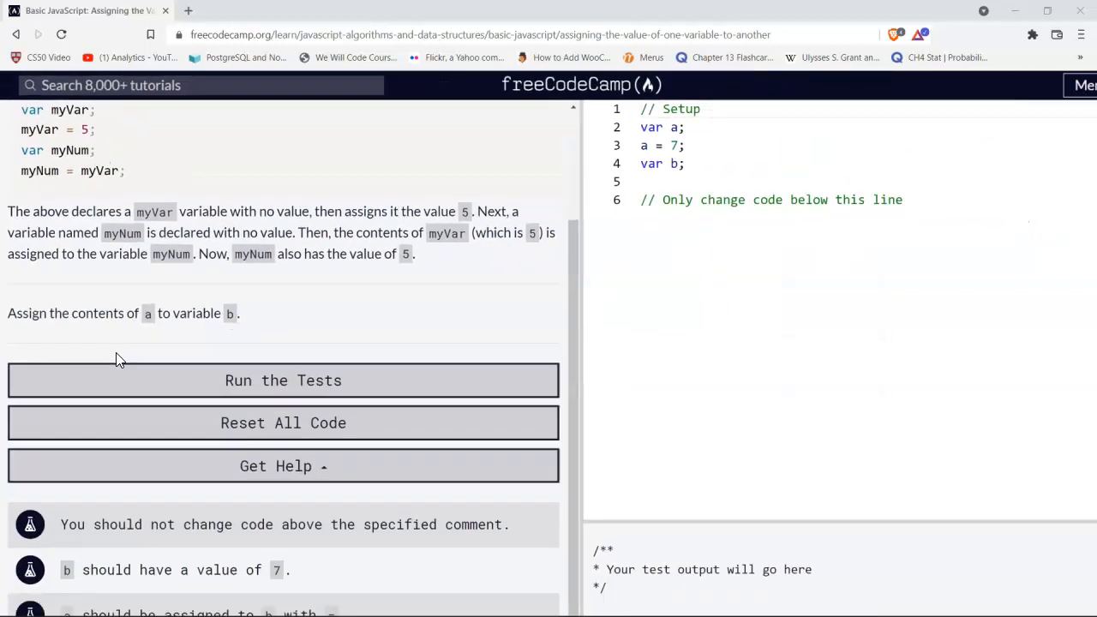
pyautogui.scroll(3)
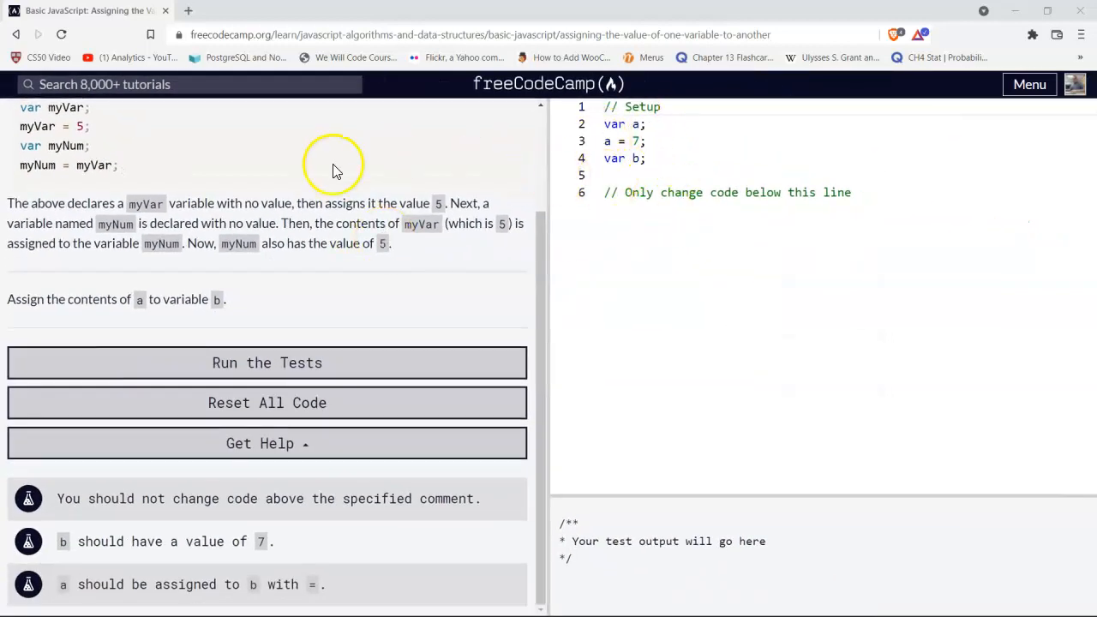
pyautogui.scroll(3)
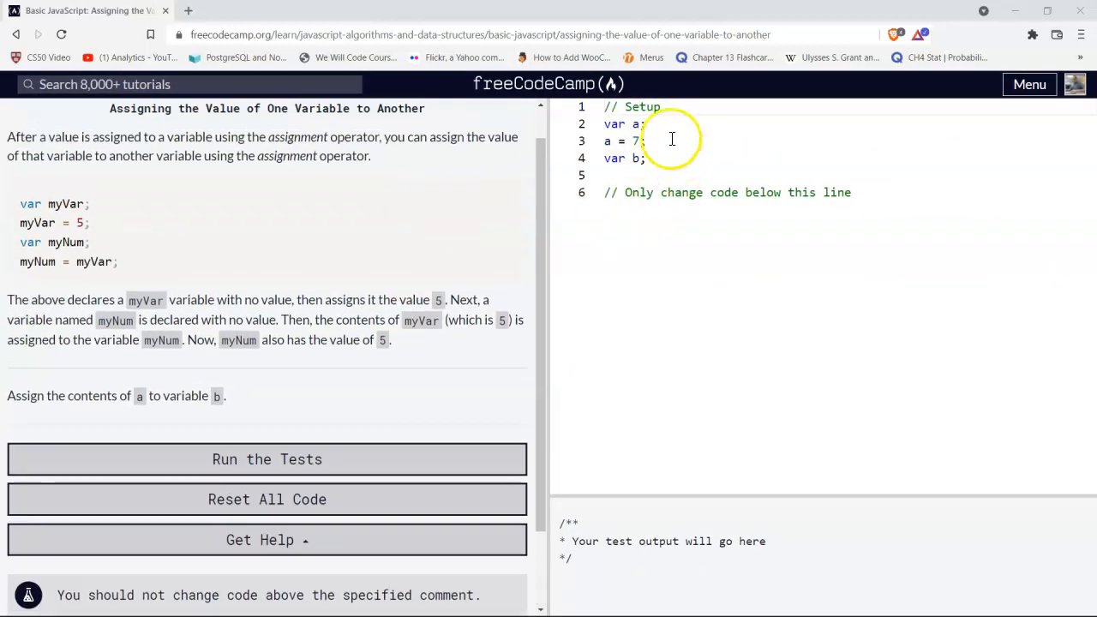
pyautogui.moveTo(754, 177)
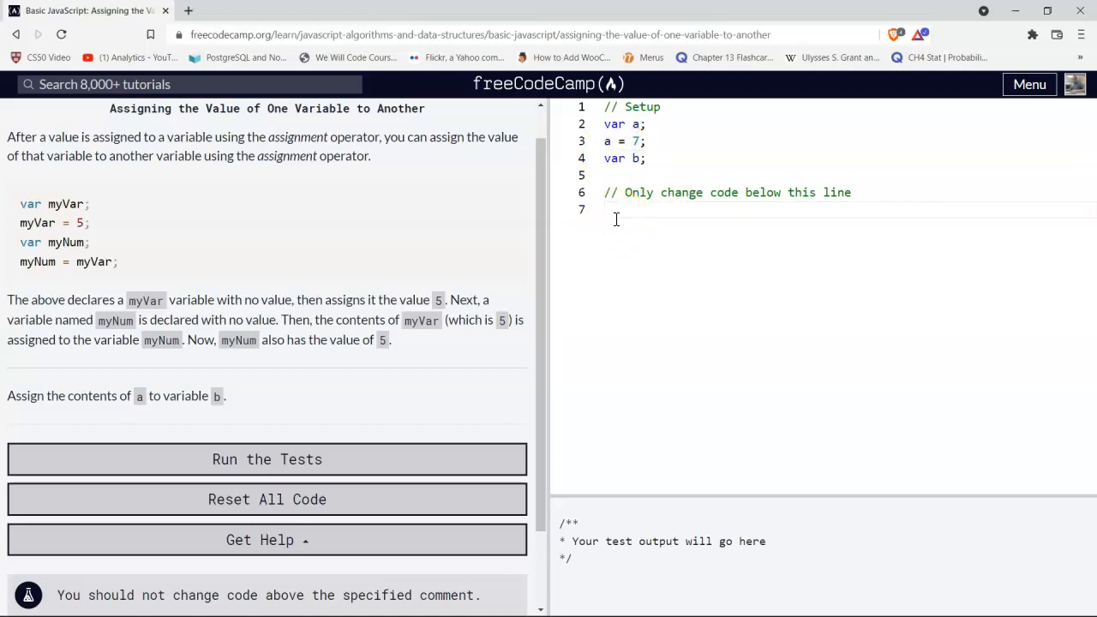
# Type 'b = a;' on line 7 of the editor.
pyautogui.write('b =')
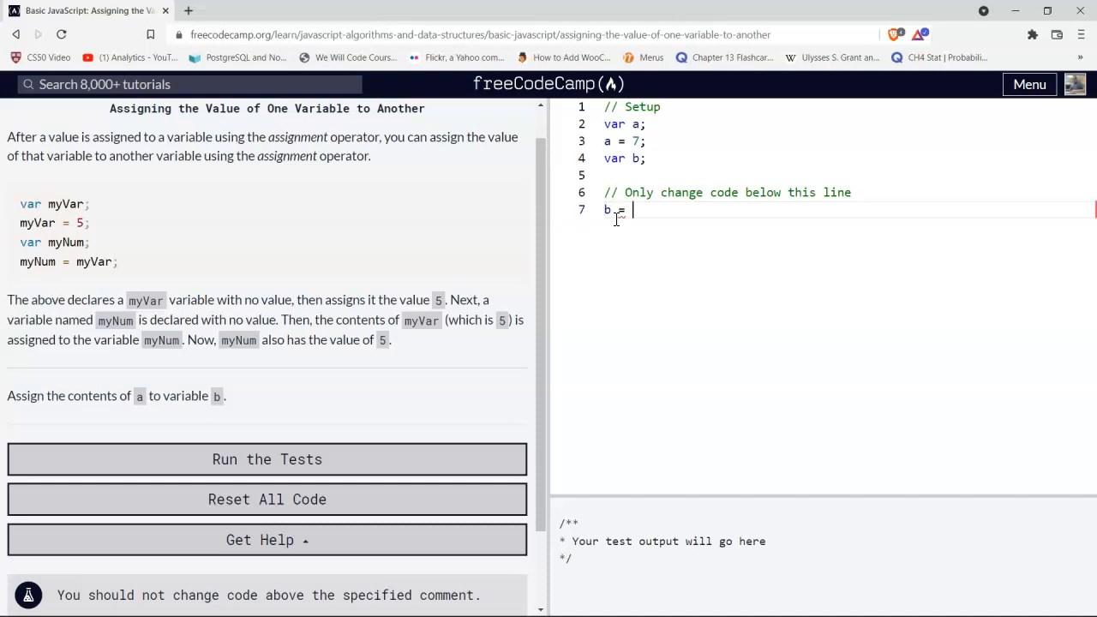
pyautogui.write('a;')
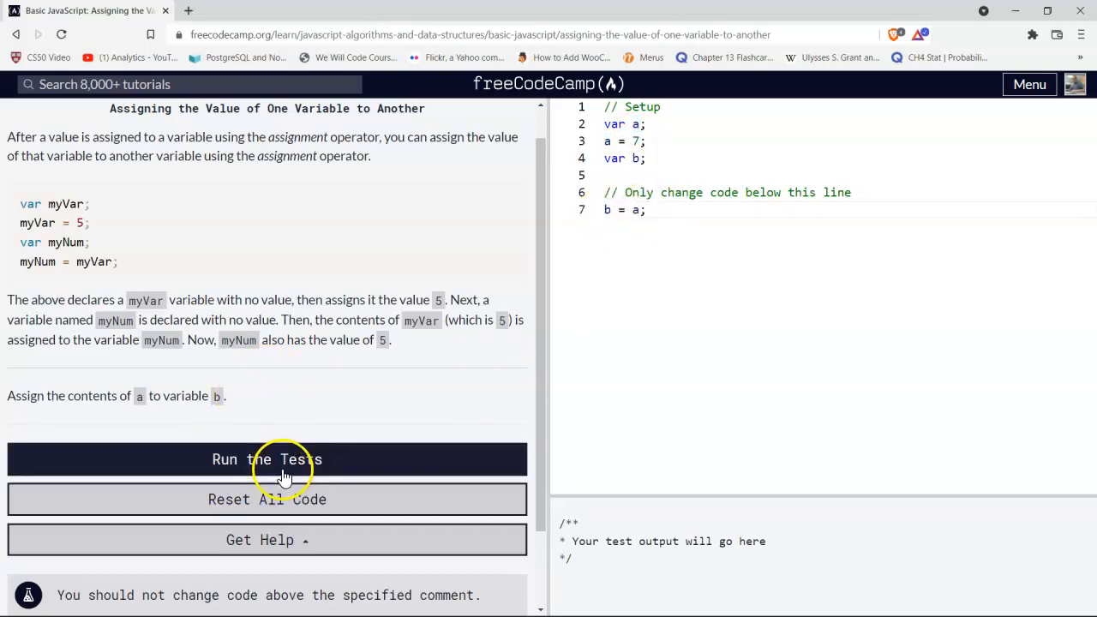
# Run the tests until they pass, then close the 'That's the way it's done!' dialog.
pyautogui.click(267, 459)
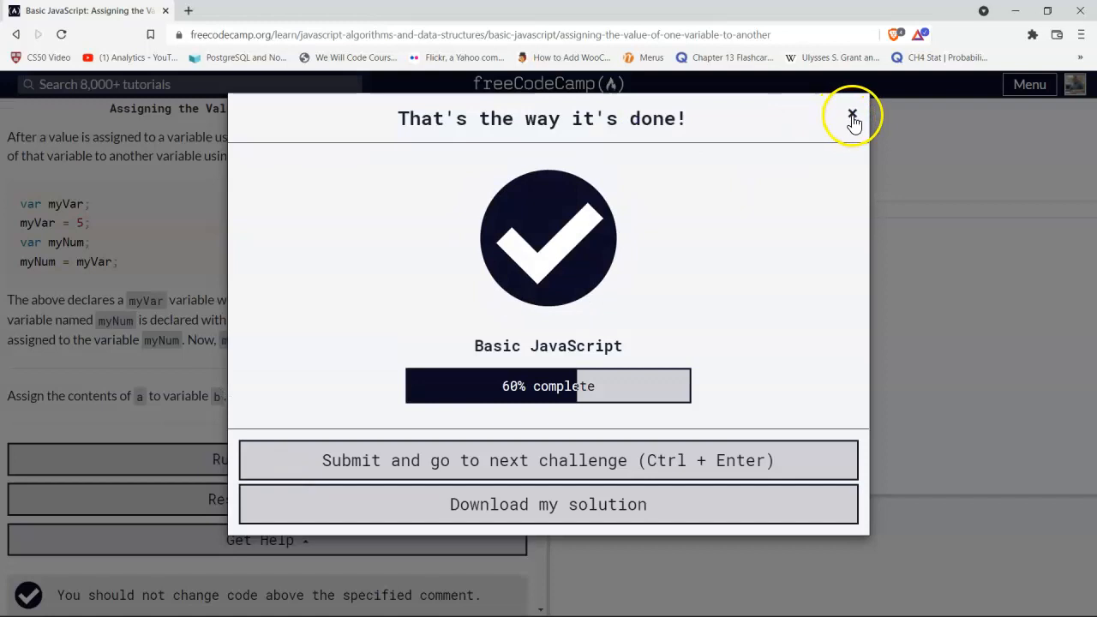
pyautogui.click(852, 115)
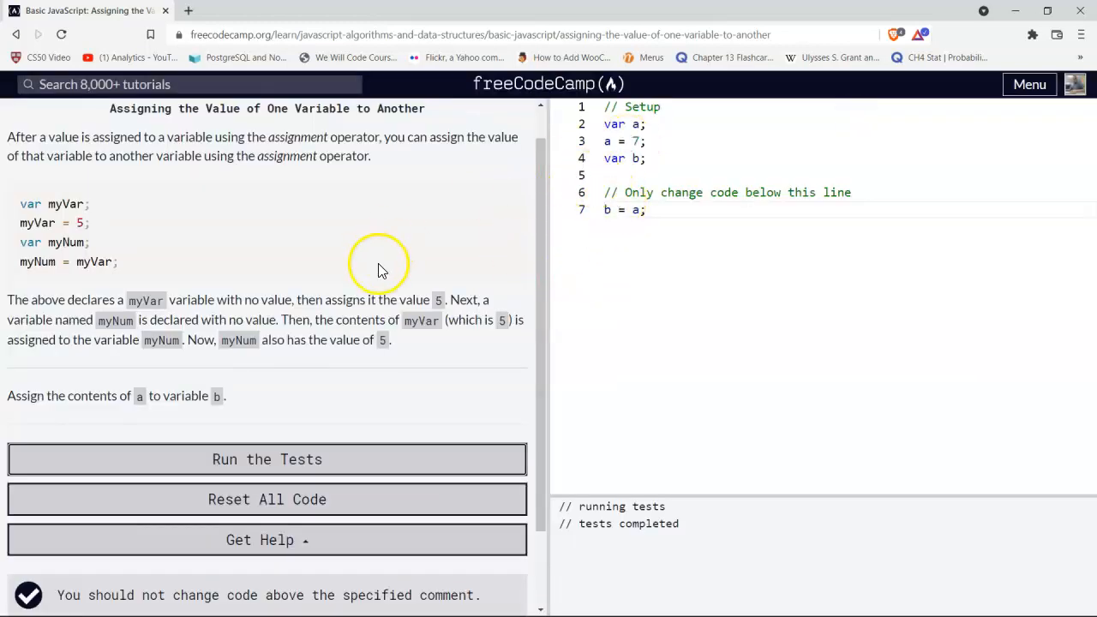
pyautogui.moveTo(670, 264)
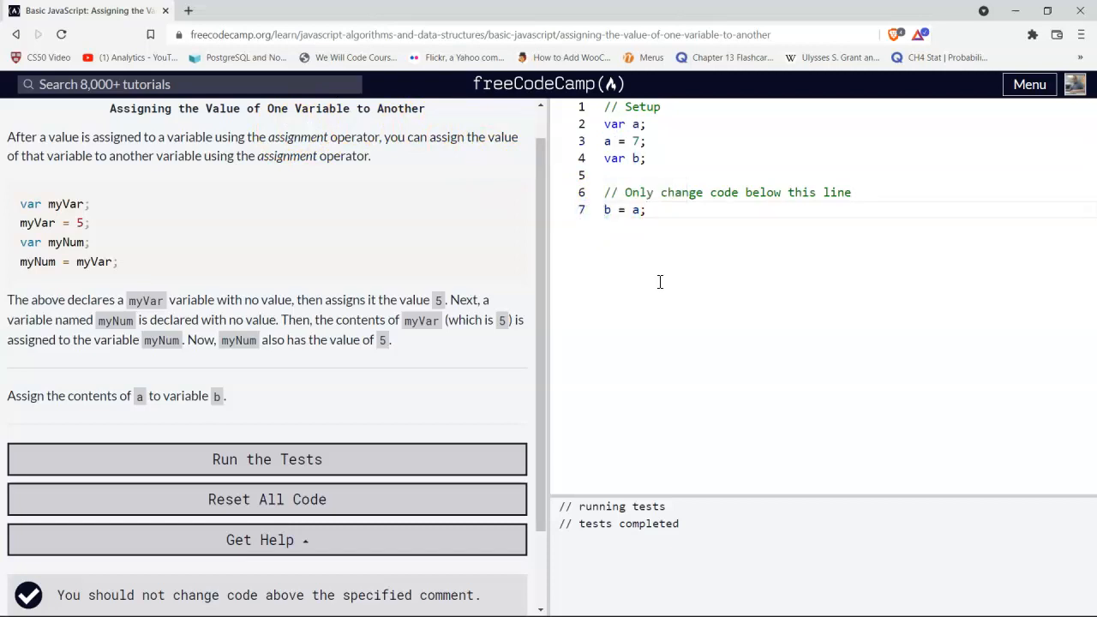
pyautogui.moveTo(94, 574)
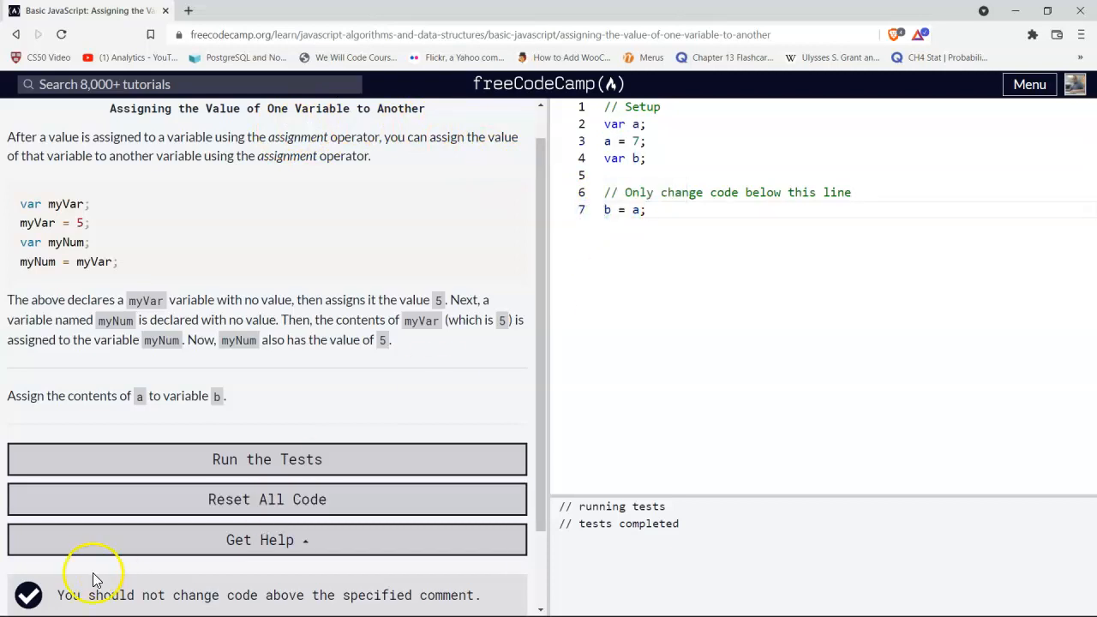